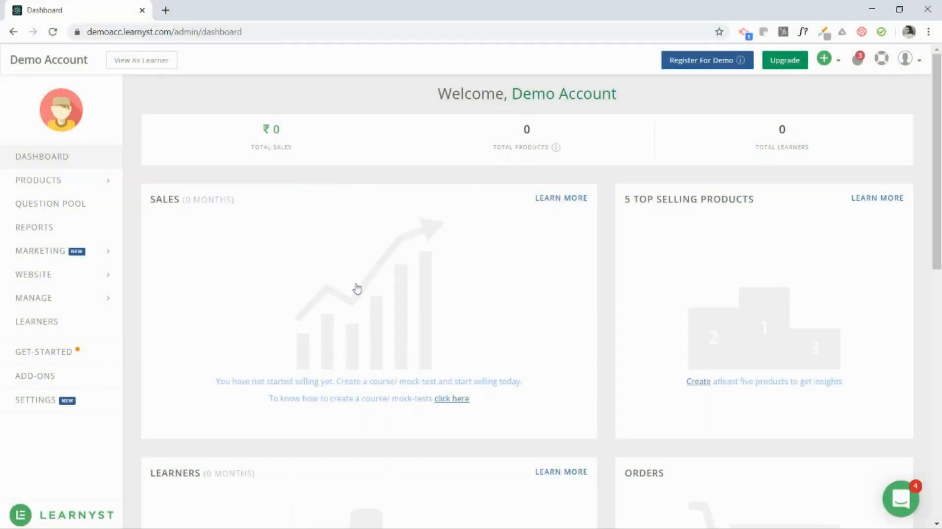
mouse_move(203, 213)
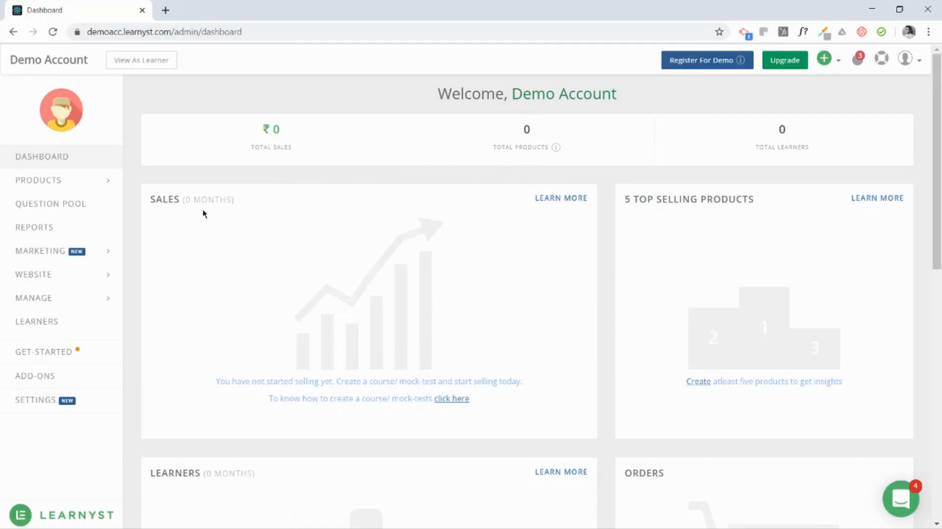
Expand Products in the sidebar and go to the Courses dashboard.
click(39, 179)
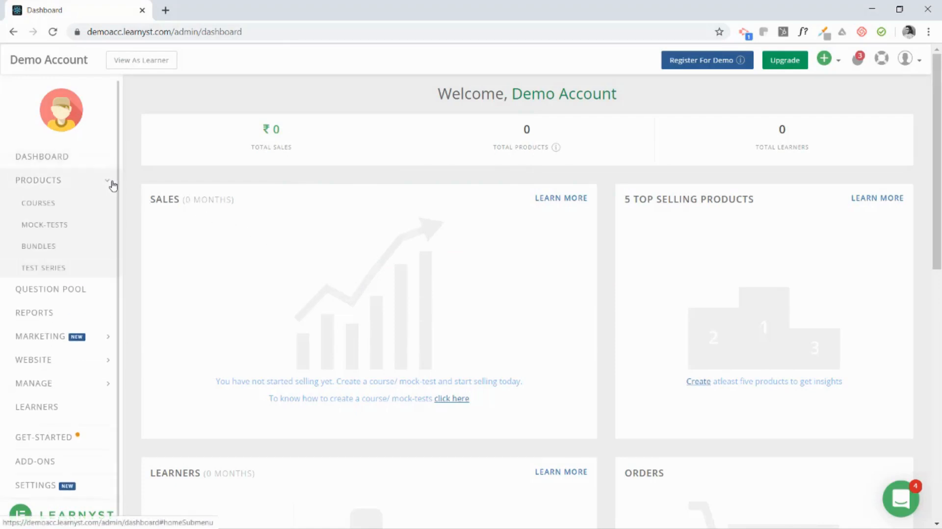
click(38, 202)
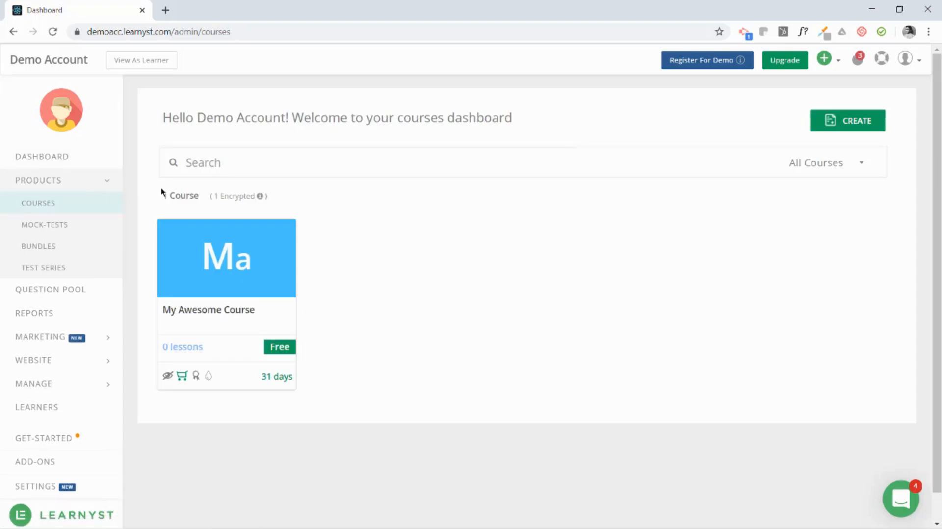
Add a Live Video lesson, Live Lesson 1, to Section 1 and open its settings.
click(227, 257)
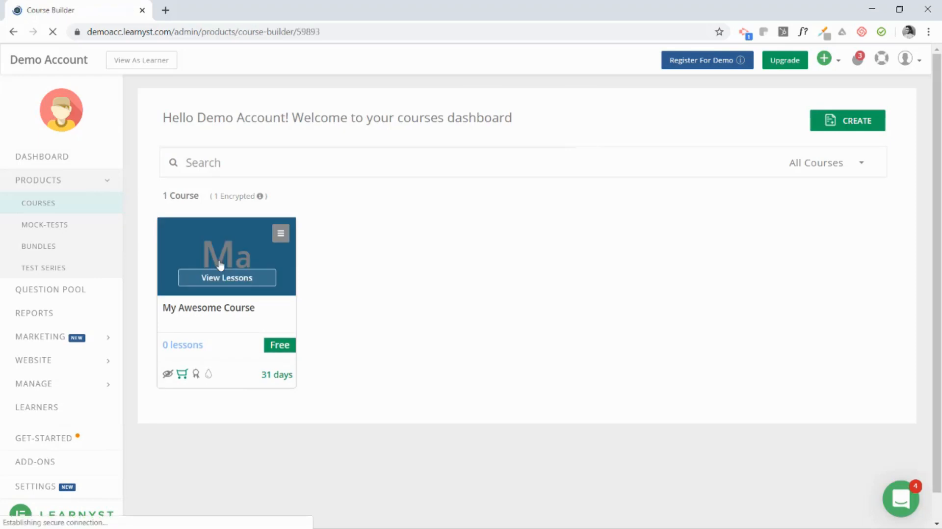
click(227, 277)
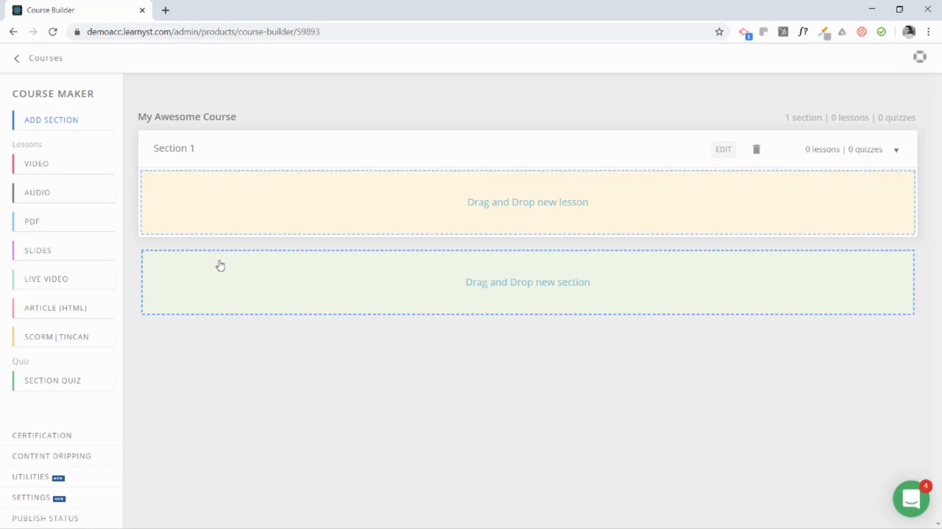
mouse_move(63, 279)
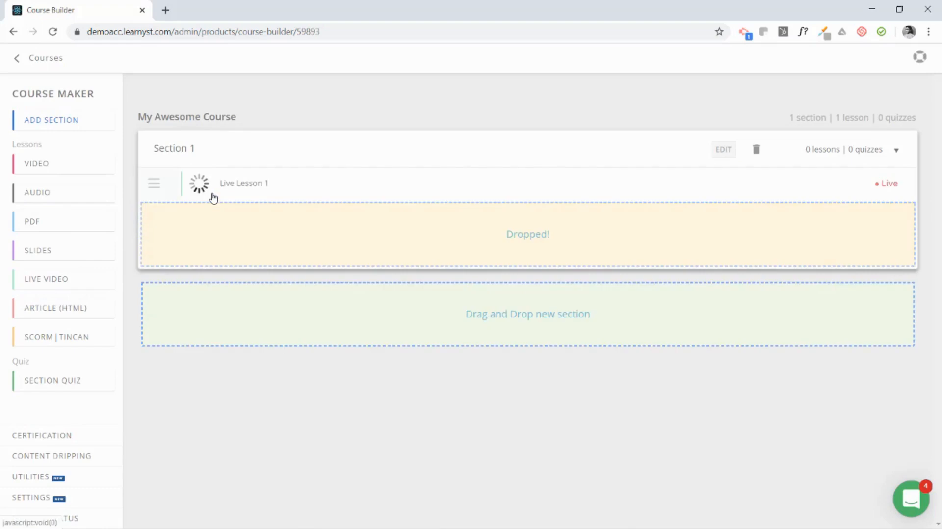
click(243, 183)
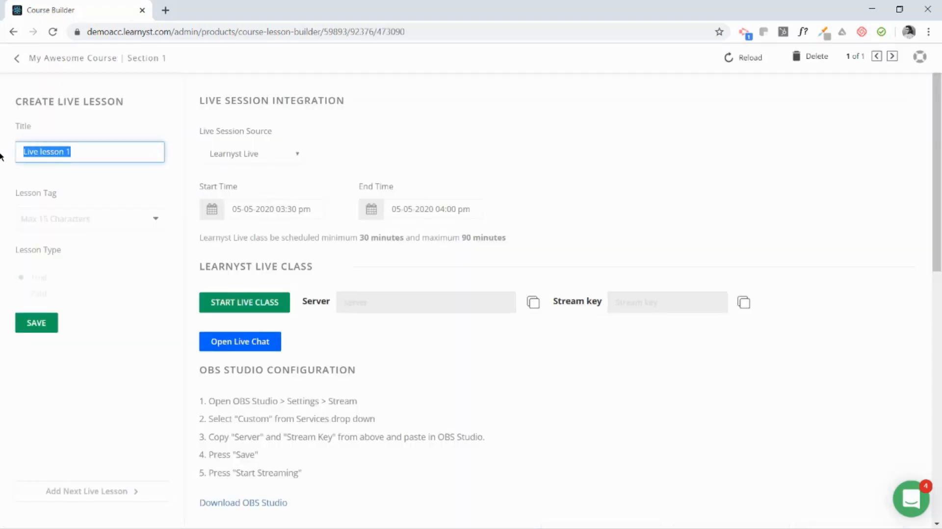
Set the session's start and end times for 05-05-2020, 03:30 pm to 04:30 pm.
click(208, 237)
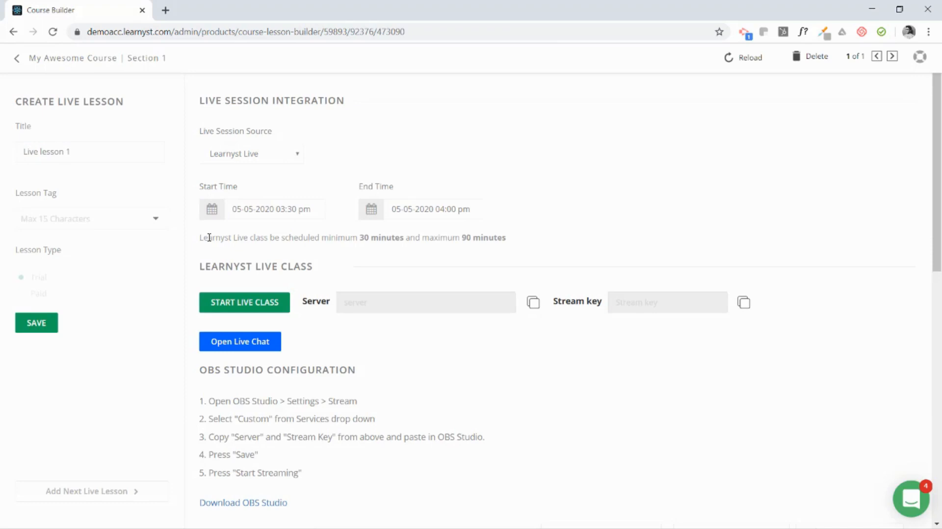
click(273, 209)
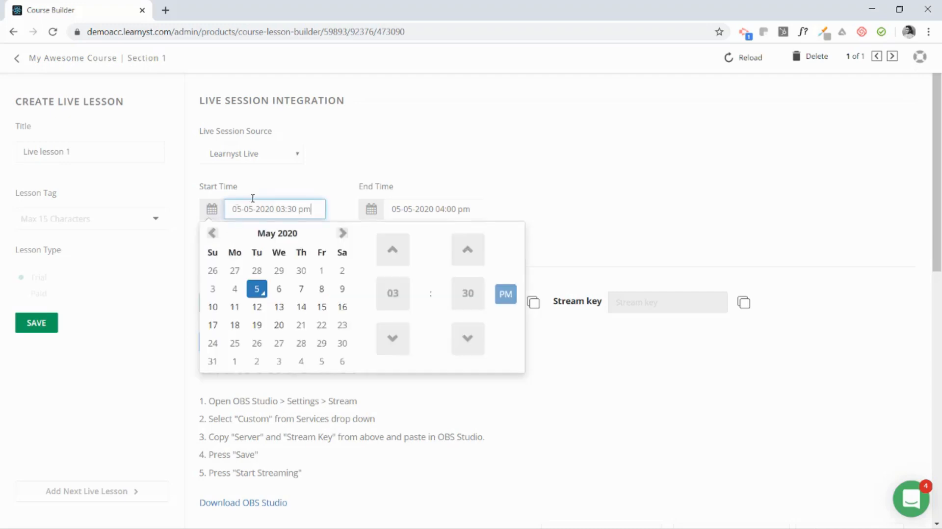
click(520, 217)
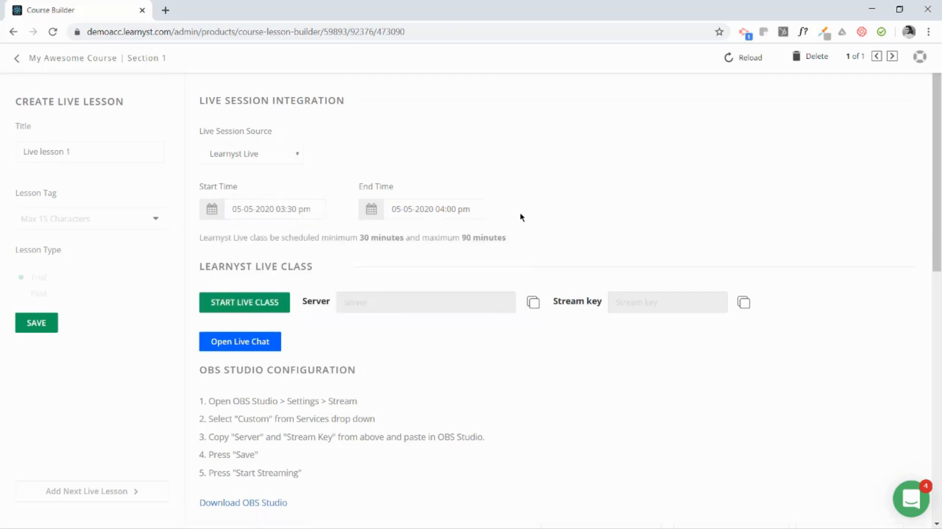
mouse_move(371, 209)
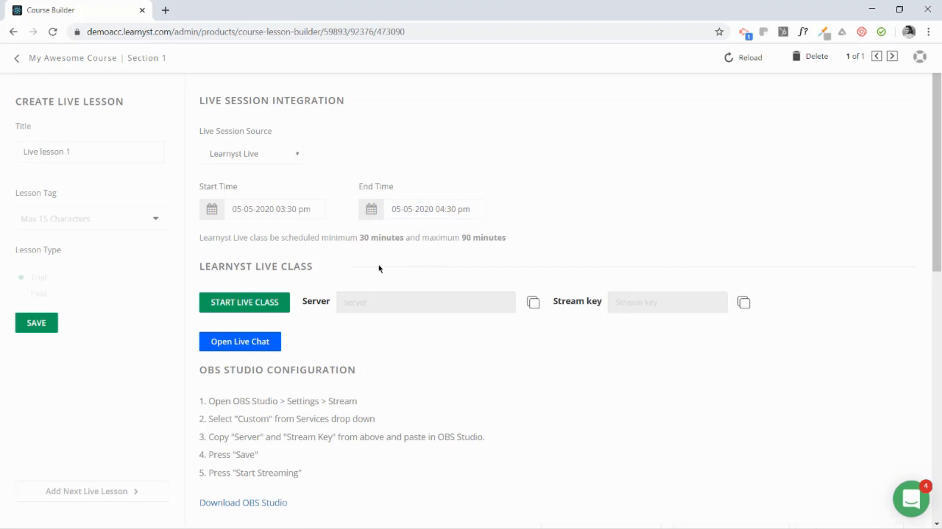
scroll(down, 3)
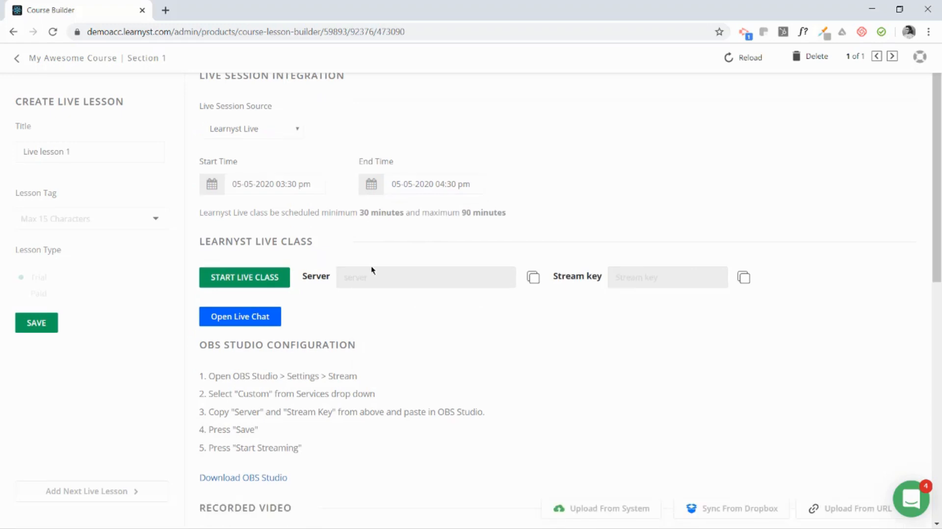
scroll(down, 3)
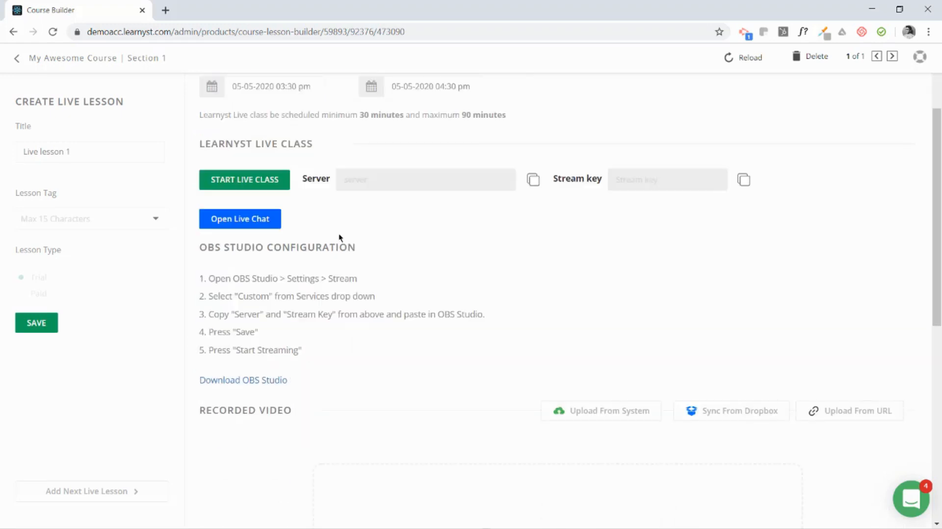
mouse_move(419, 257)
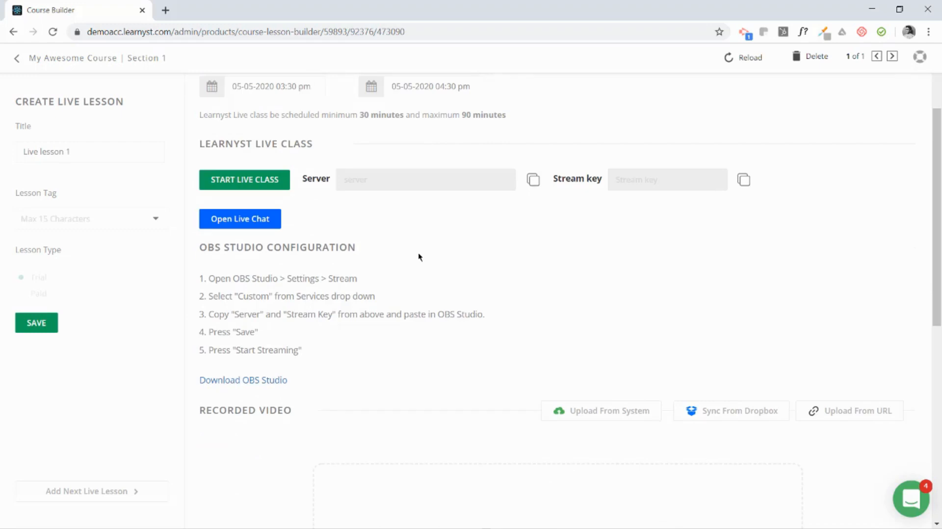
mouse_move(421, 259)
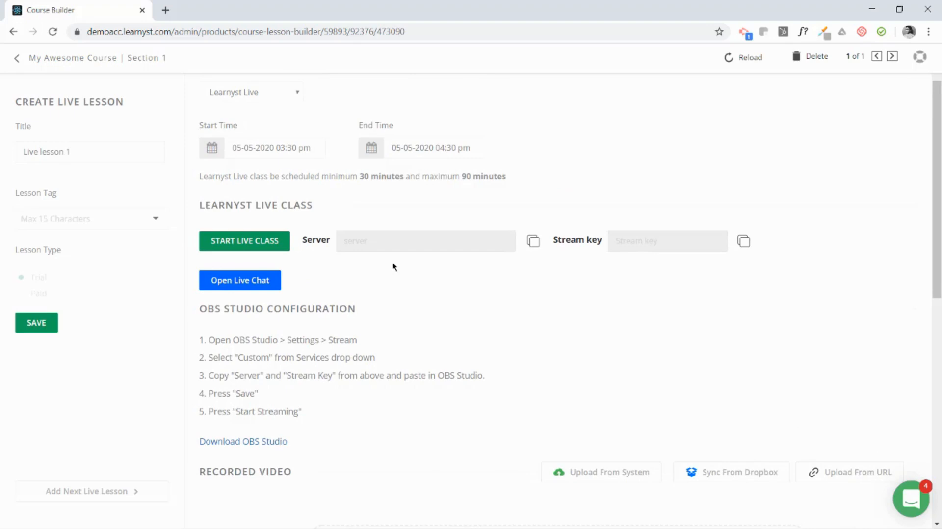
mouse_move(390, 279)
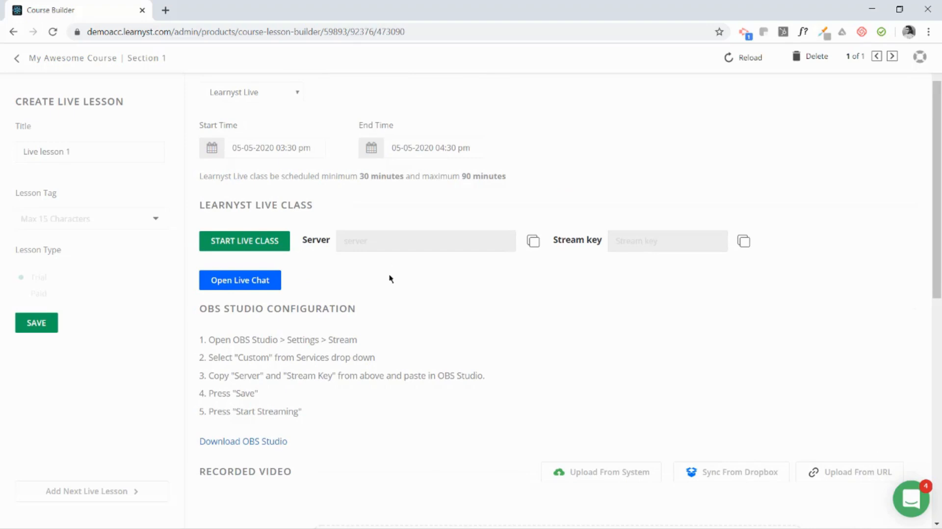
scroll(down, 3)
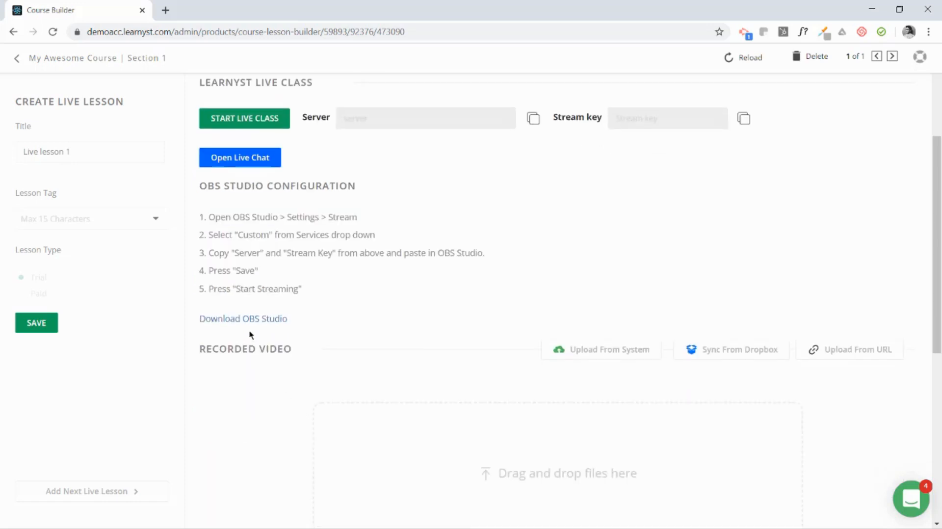
mouse_move(243, 319)
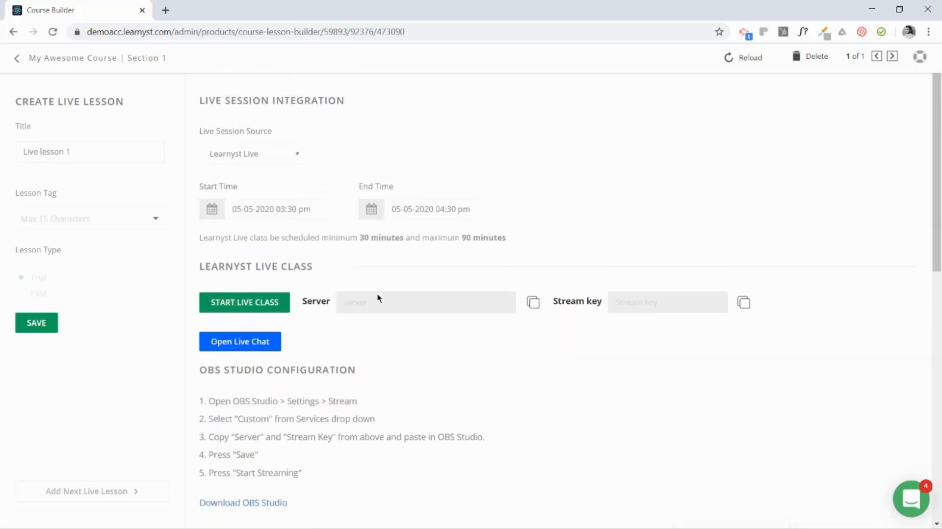
Schedule the 4:00–5:00 pm session and notify learners by SMS.
click(892, 56)
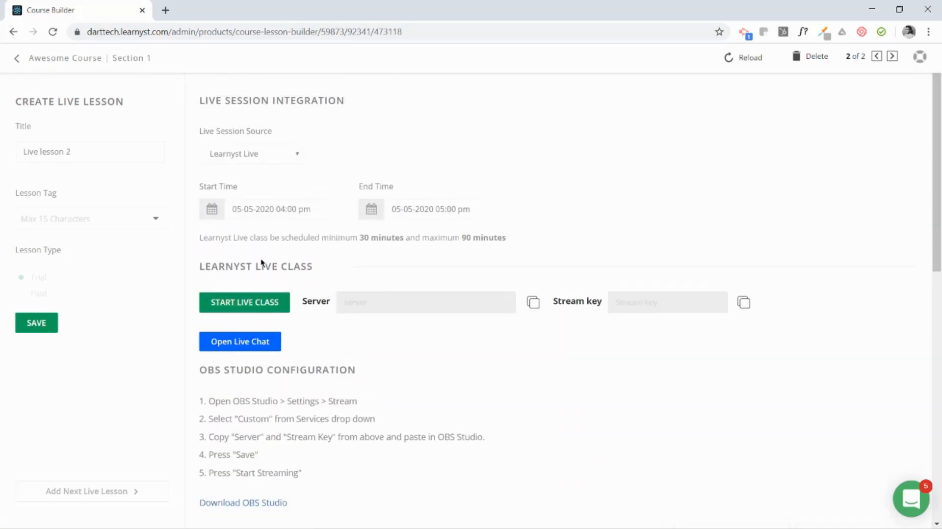
click(36, 322)
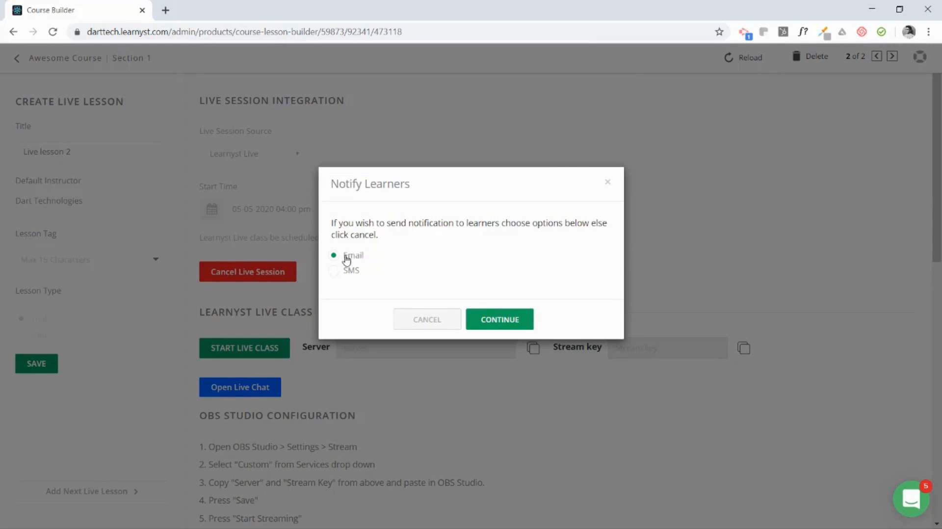
click(334, 271)
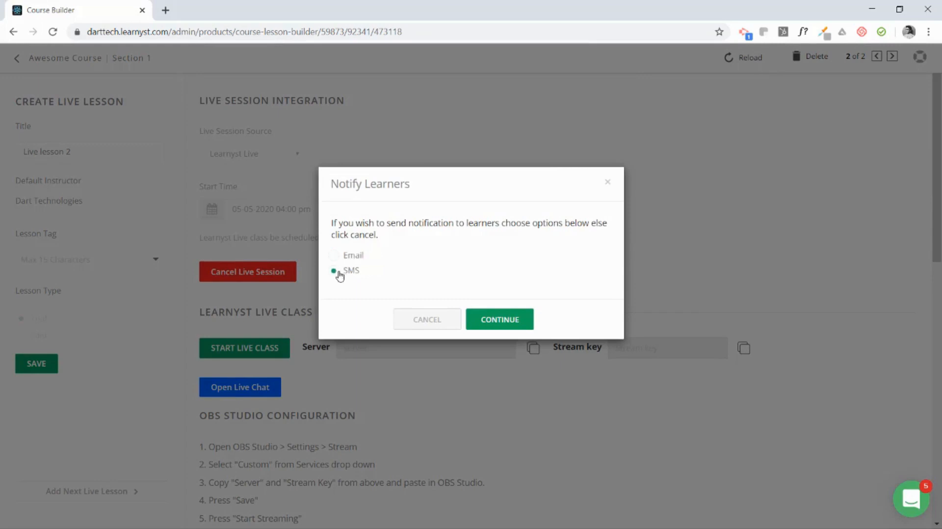
click(427, 319)
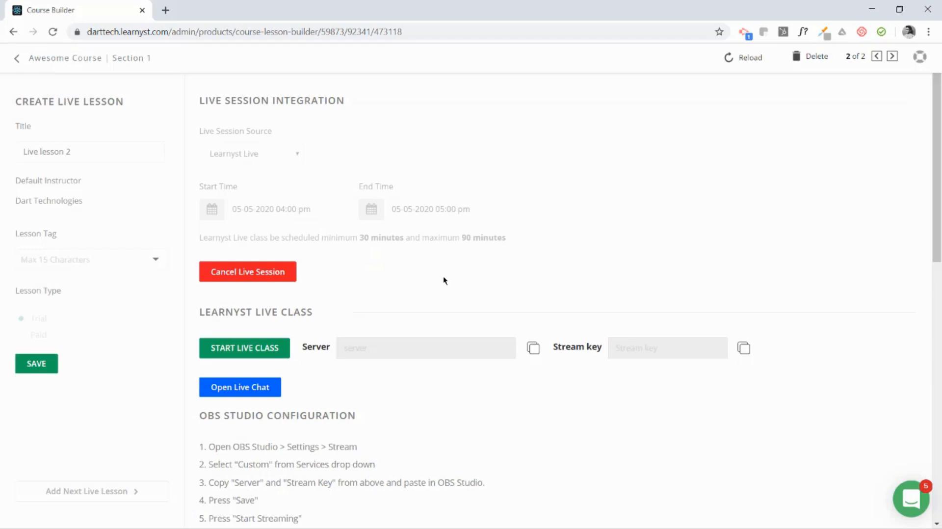
mouse_move(533, 403)
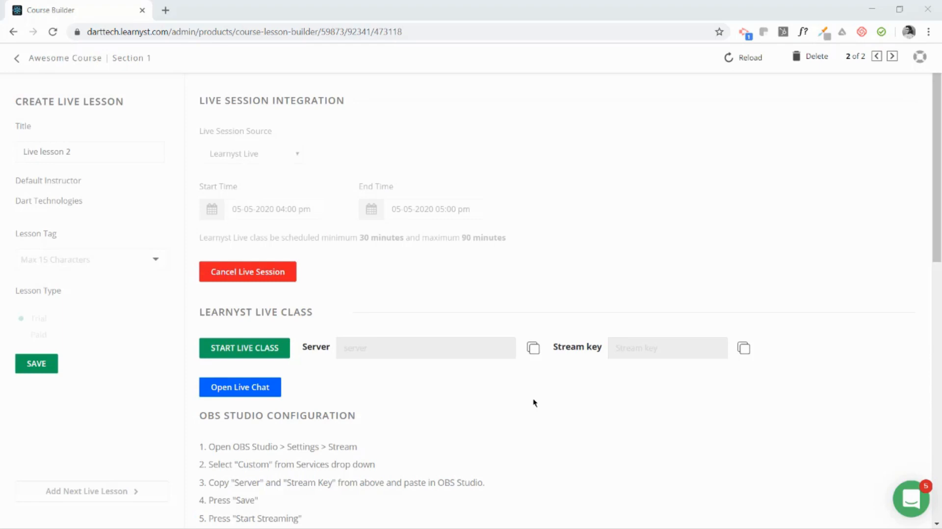
scroll(down, 3)
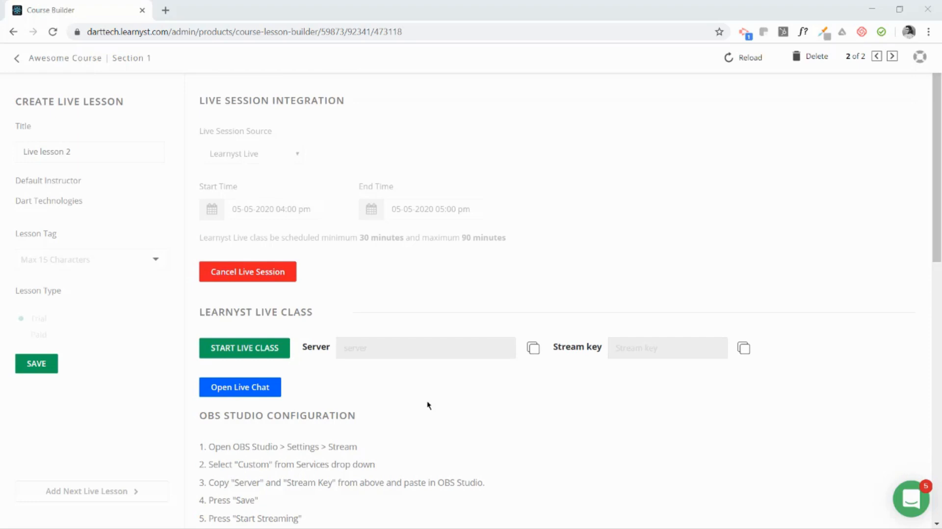
mouse_move(409, 416)
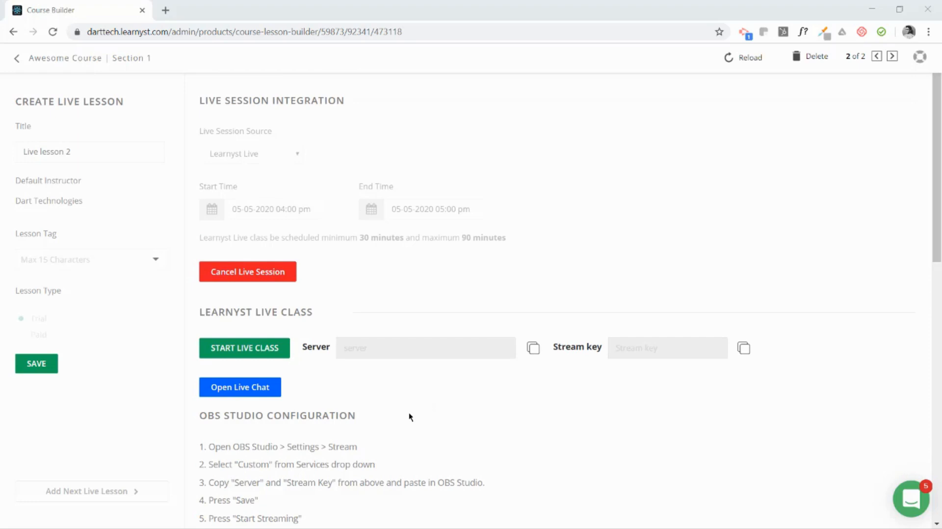
mouse_move(535, 406)
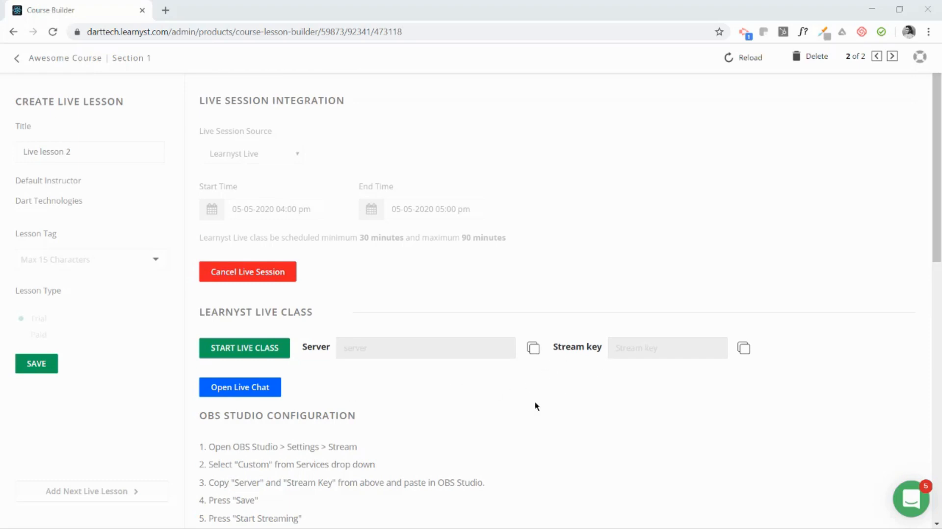
mouse_move(488, 416)
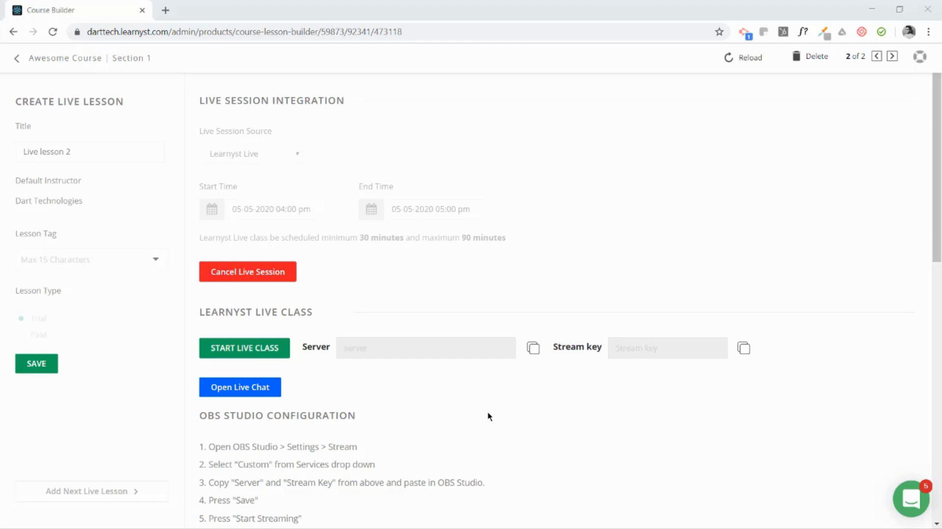
mouse_move(437, 404)
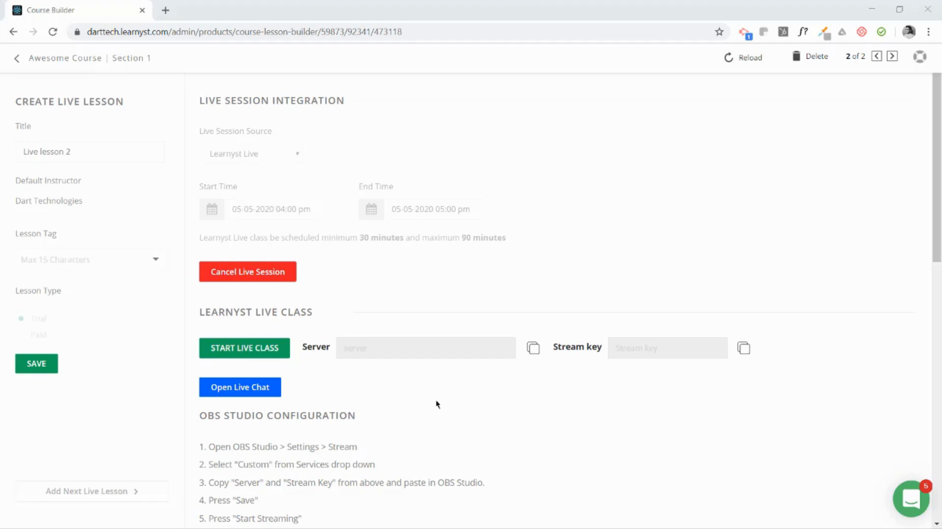
Start the live class and copy its server address to the clipboard.
click(245, 349)
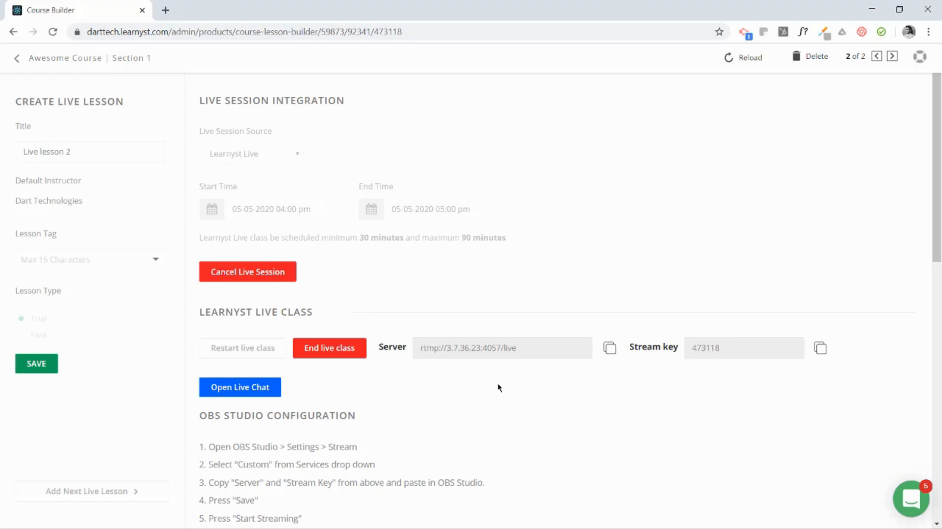
mouse_move(609, 367)
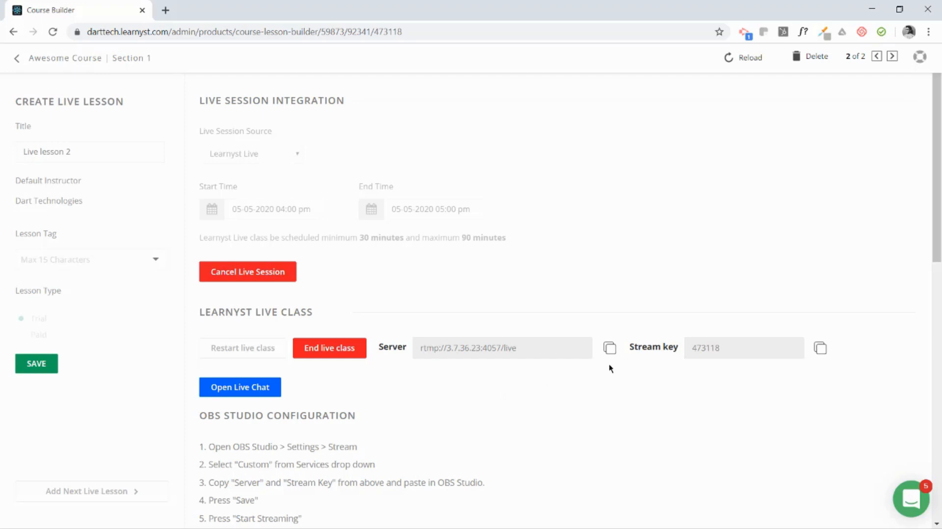
mouse_move(610, 349)
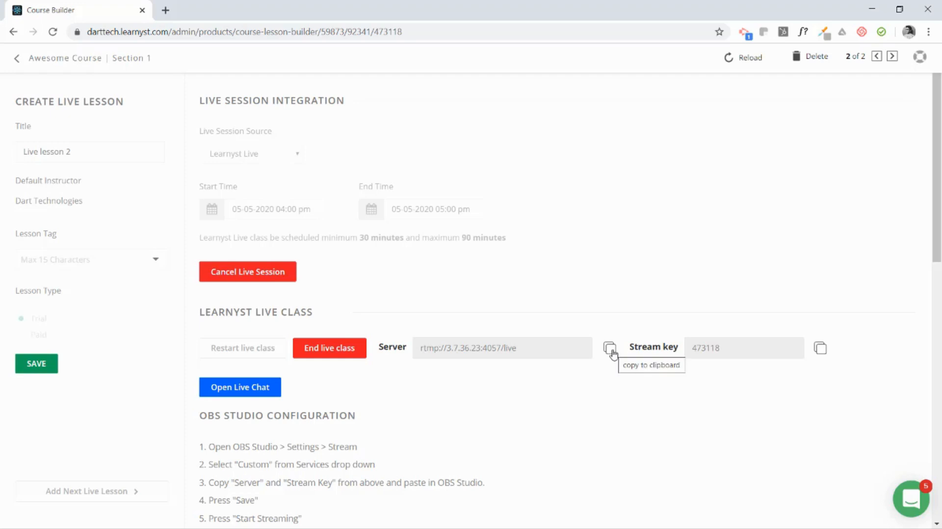
click(610, 350)
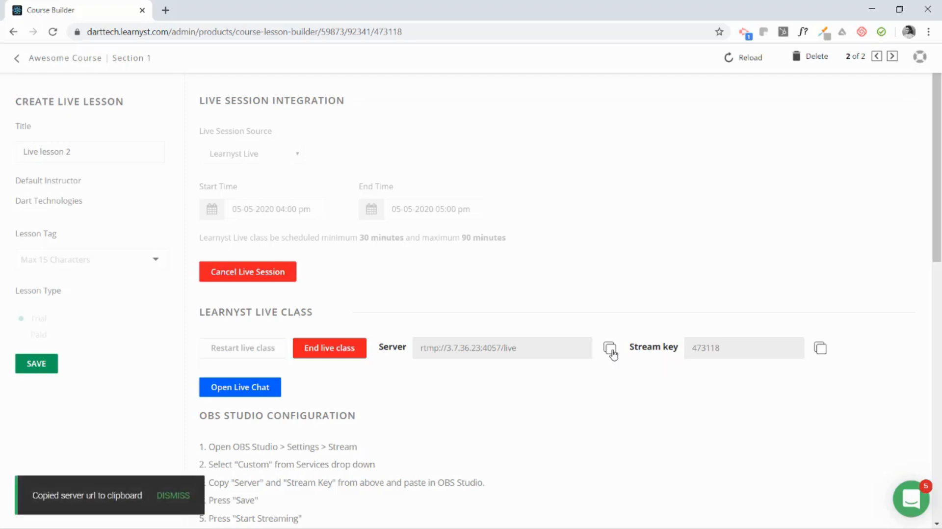
mouse_move(749, 157)
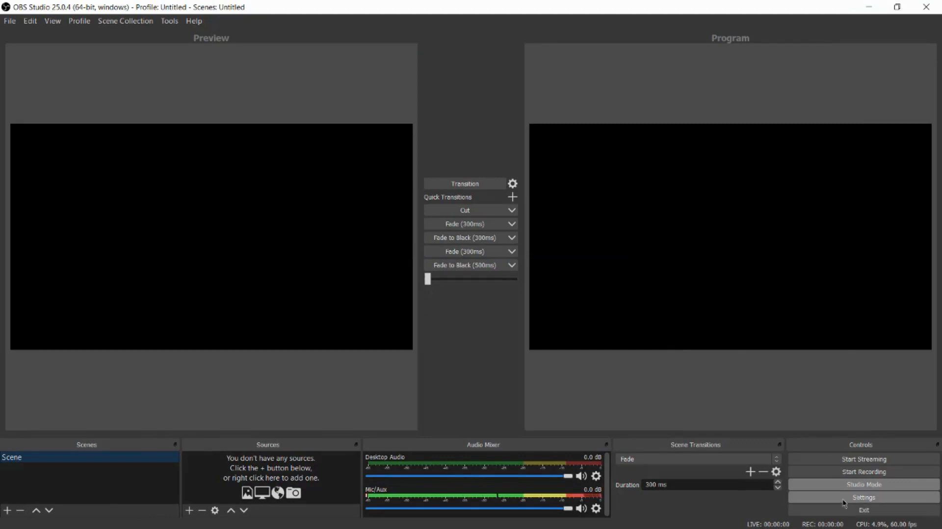
Go to OBS Studio's Stream settings and copy the Learnyst stream key.
click(863, 497)
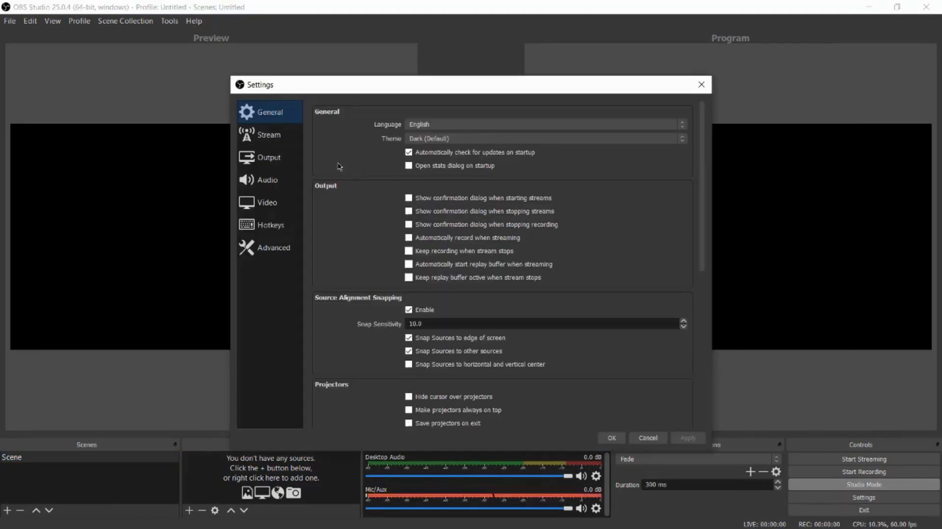
click(267, 134)
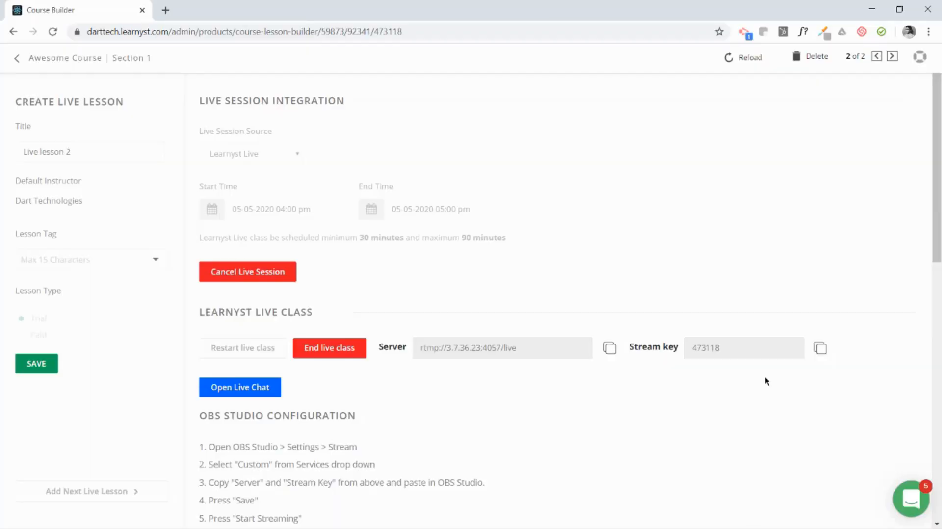
click(819, 348)
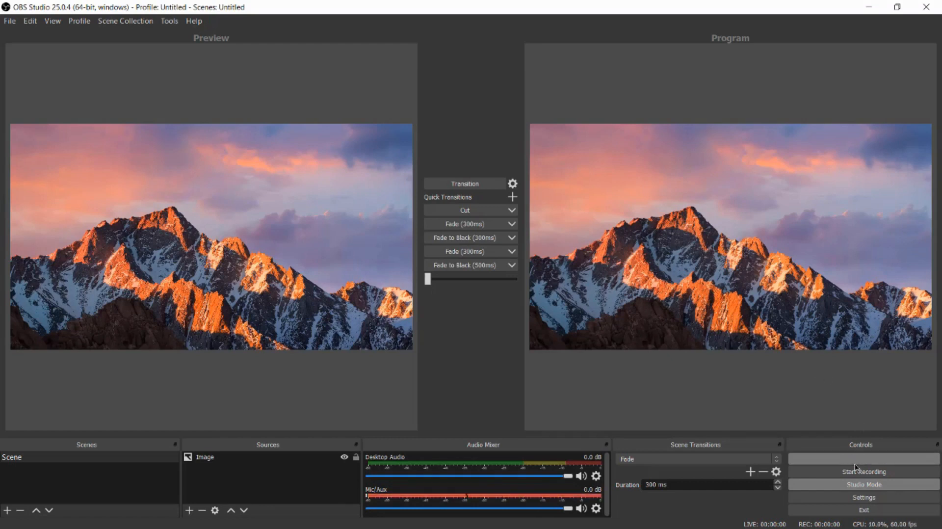
Start streaming the mountain landscape scene from OBS to the live class.
click(863, 459)
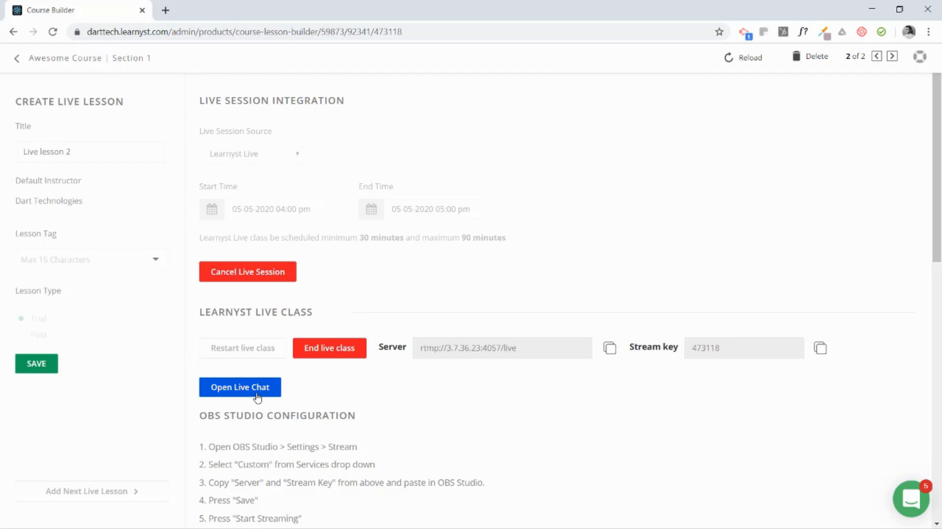
Open the live chat and begin a welcome message, typing 'Welcm'.
click(239, 387)
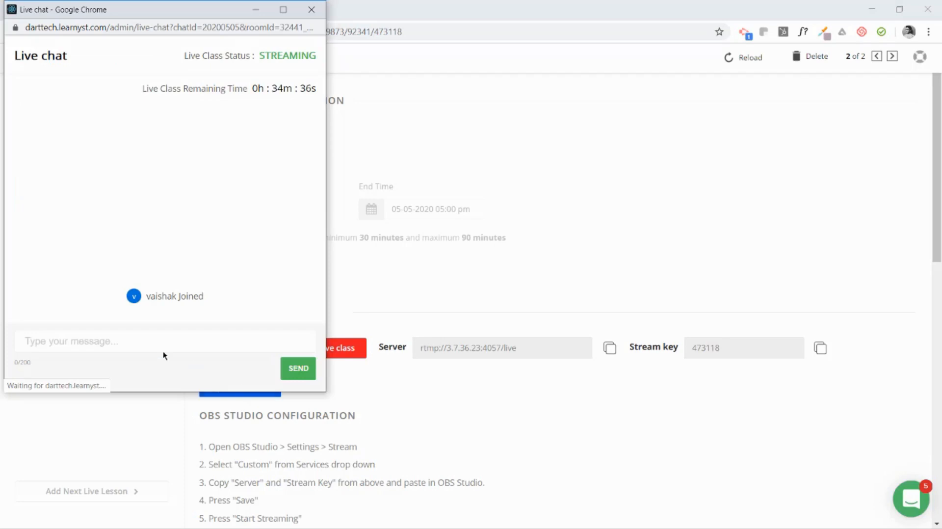
click(165, 340)
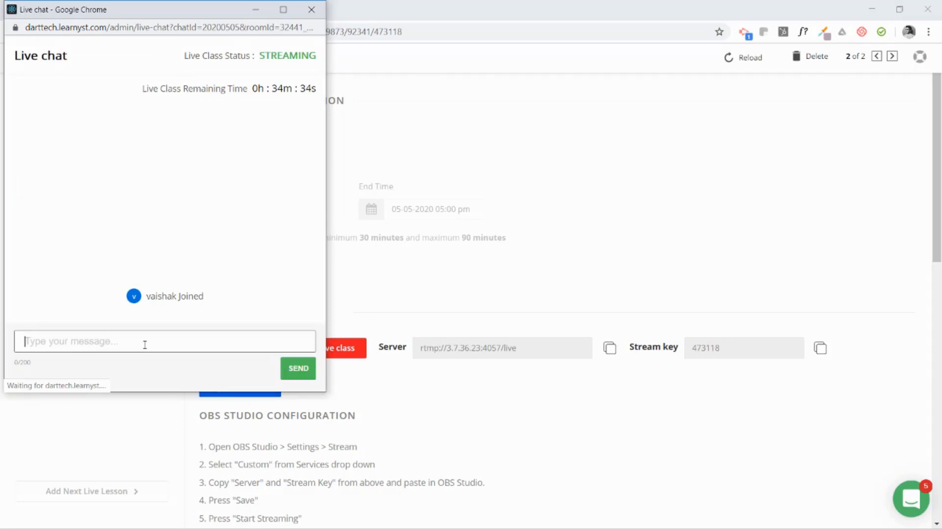
text(Welcm)
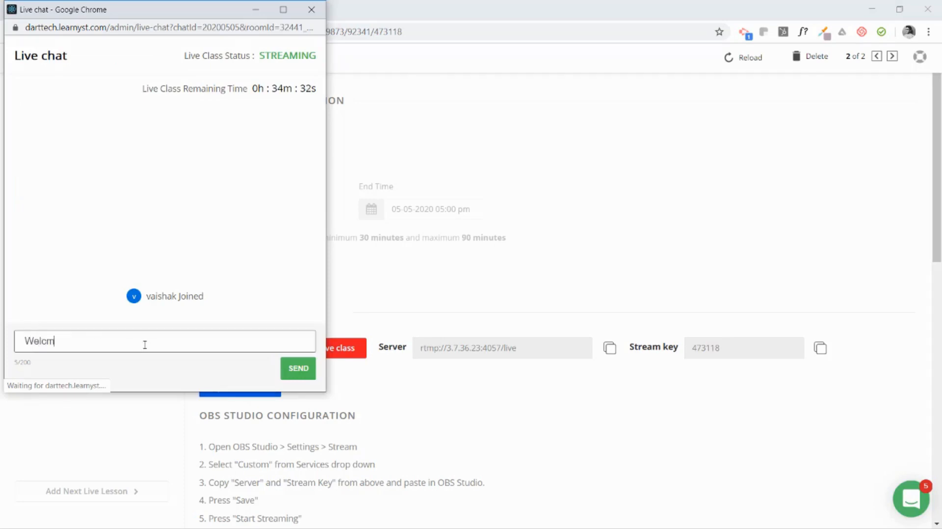